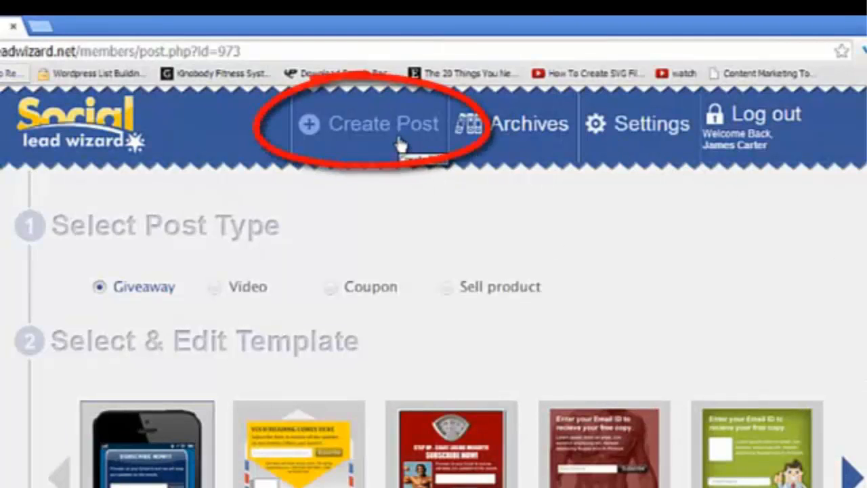
Step: Browse the giveaway templates and start uploading an image to the iPhone template
scroll(down, 3)
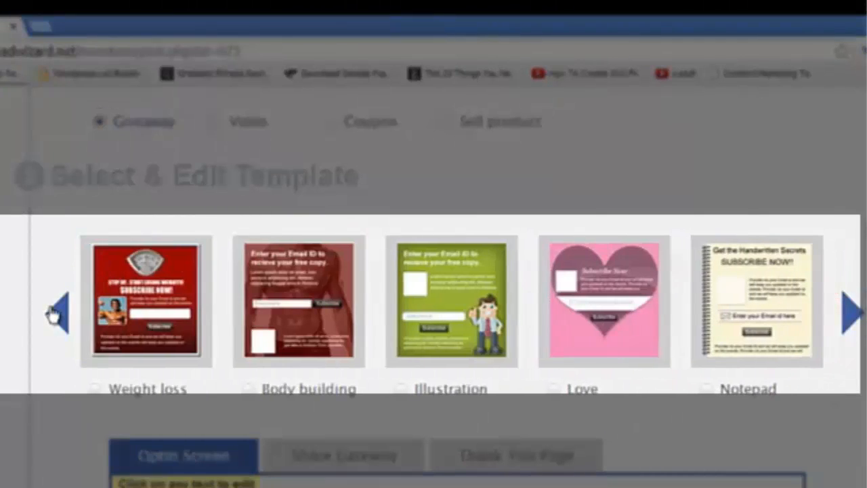
click(57, 312)
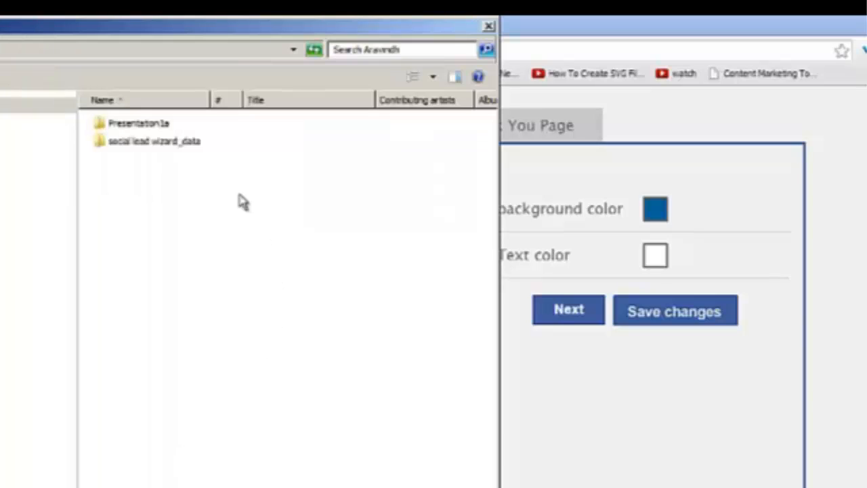
Step: Change the opt-in body text to 'Sign Up' and make its background green
click(489, 26)
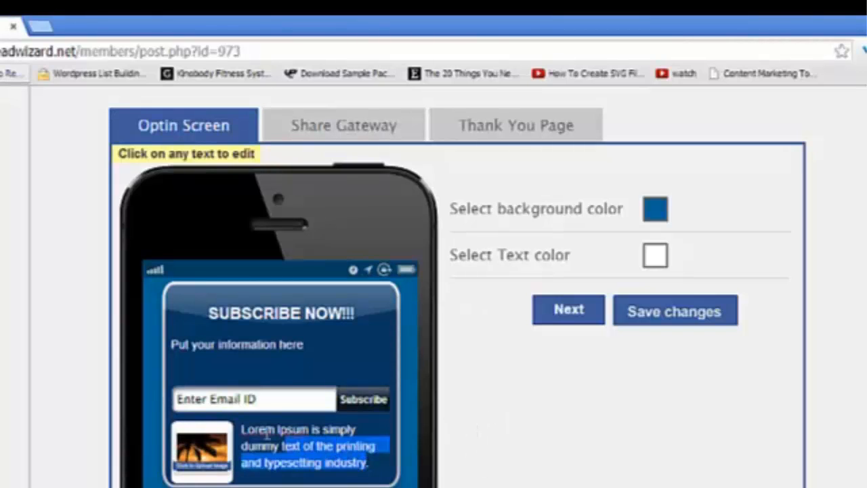
click(655, 208)
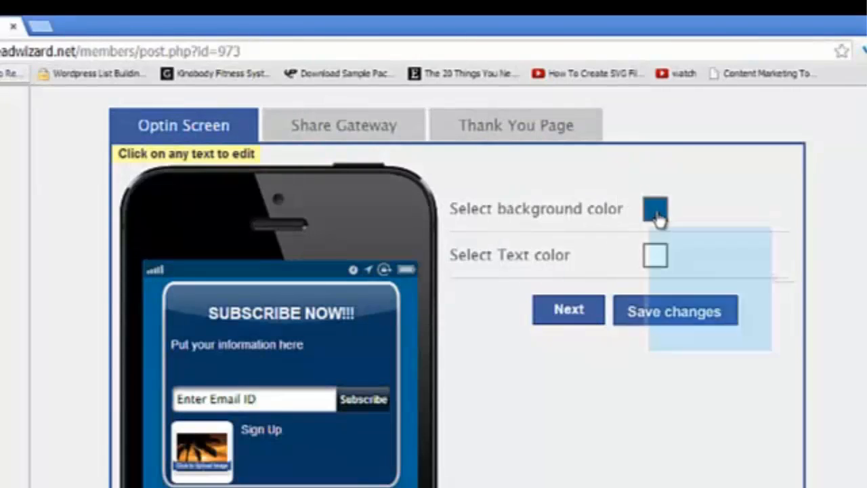
click(654, 209)
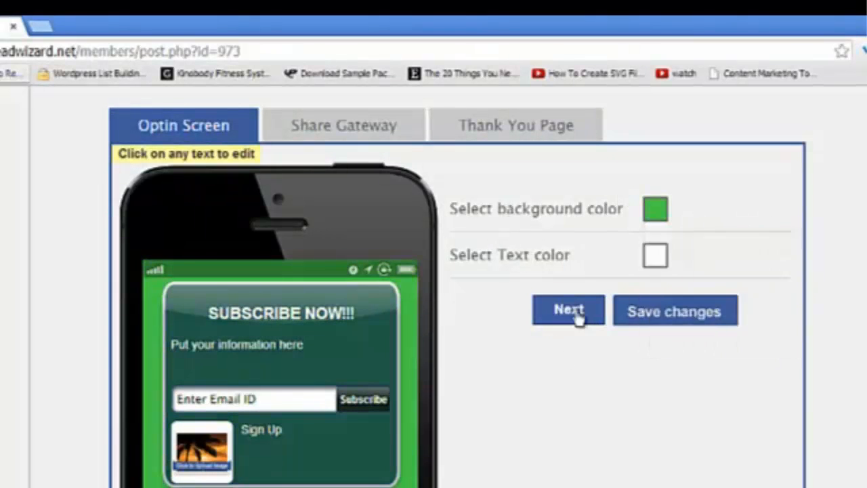
Step: Make the share gateway green, titled 'This App Rocks!' with 'Share this with your friends now'
click(568, 310)
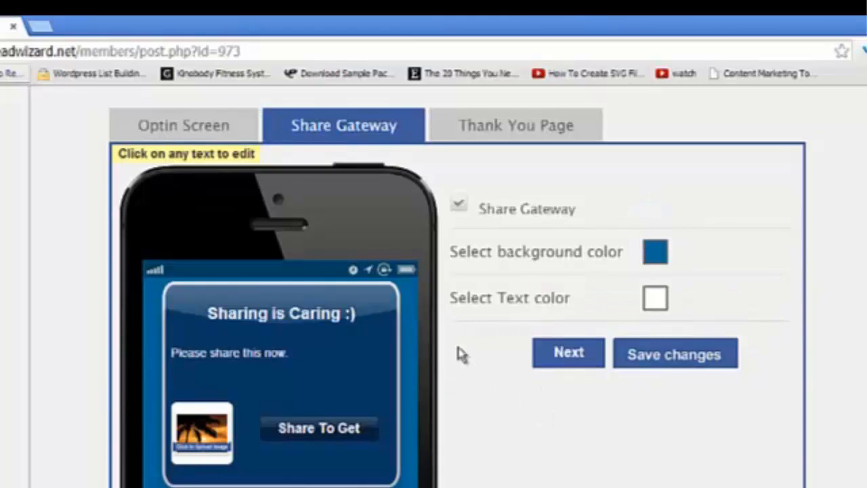
mouse_move(803, 224)
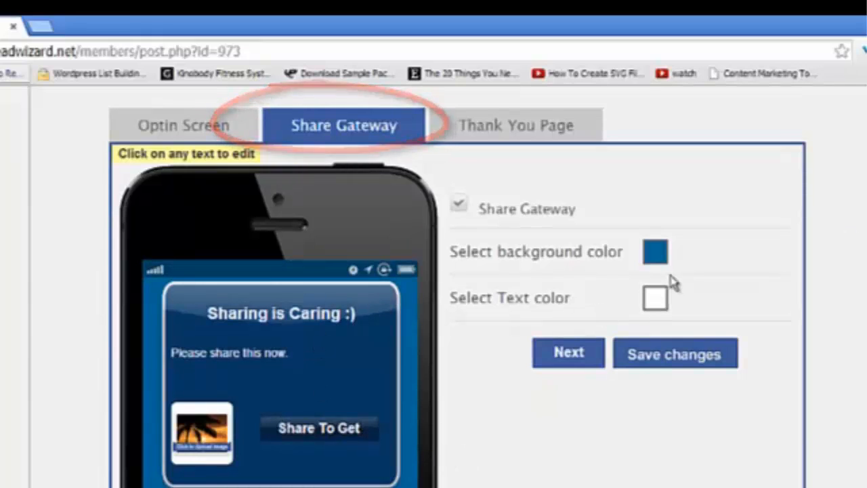
click(654, 252)
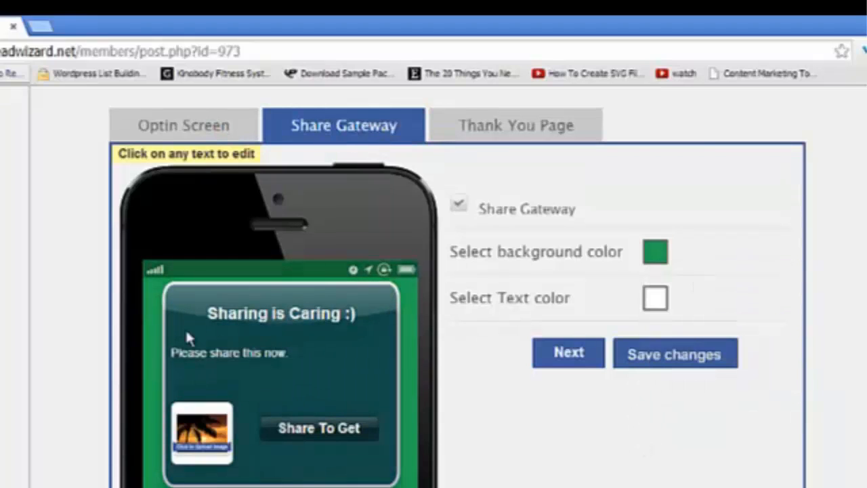
double_click(247, 352)
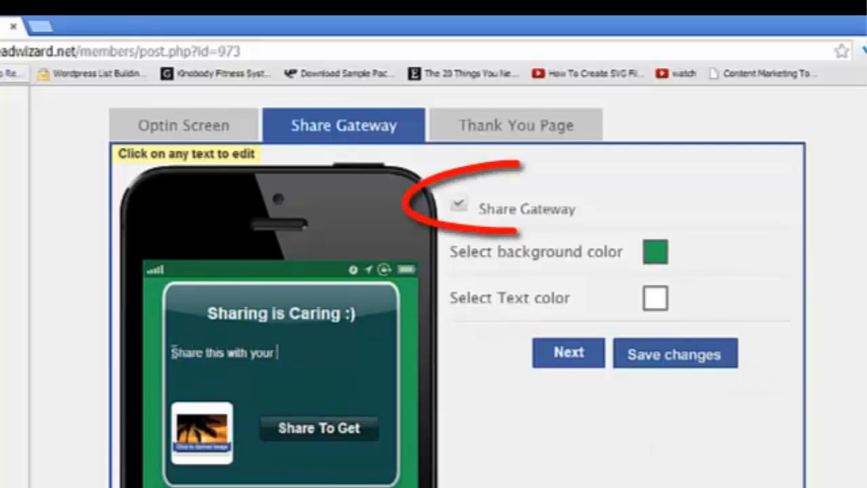
text(friends now)
click(281, 313)
text(This App Rocks!)
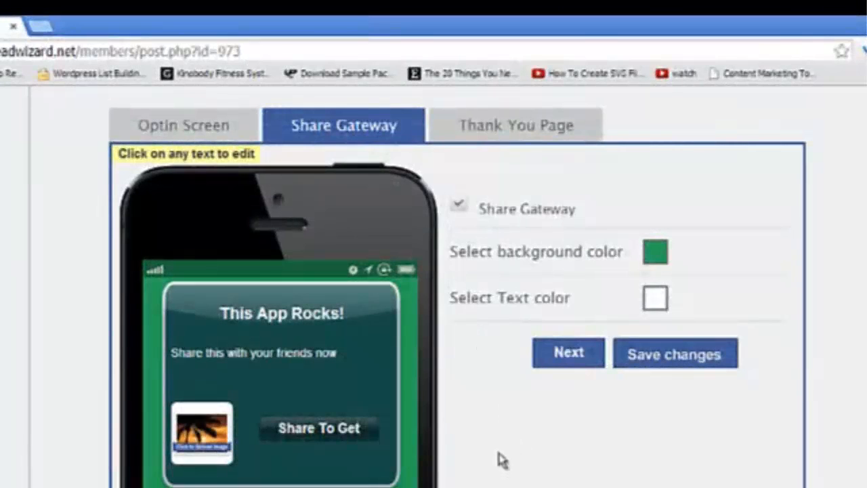
Step: Review the Aweber, GetResponse and MailChimp autoresponders and set Use Default Settings to Yes
click(514, 124)
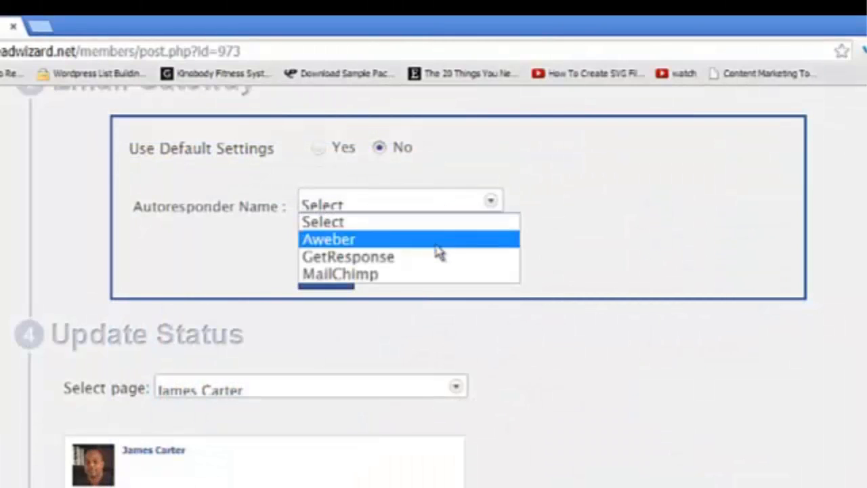
mouse_move(467, 222)
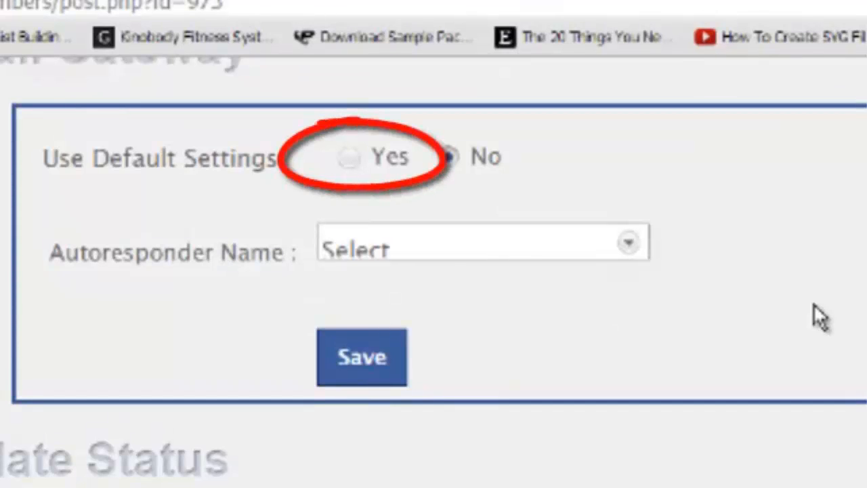
click(449, 157)
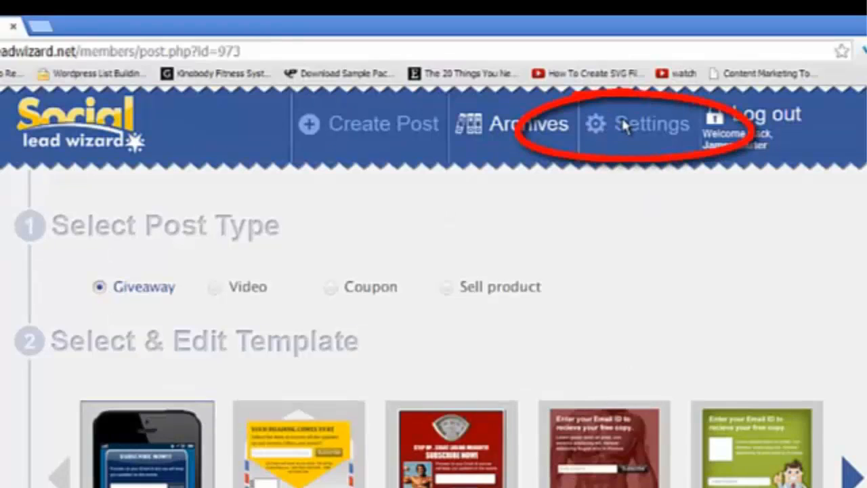
Step: View the default autoresponder settings, then return to the post's Thank You Page
click(650, 123)
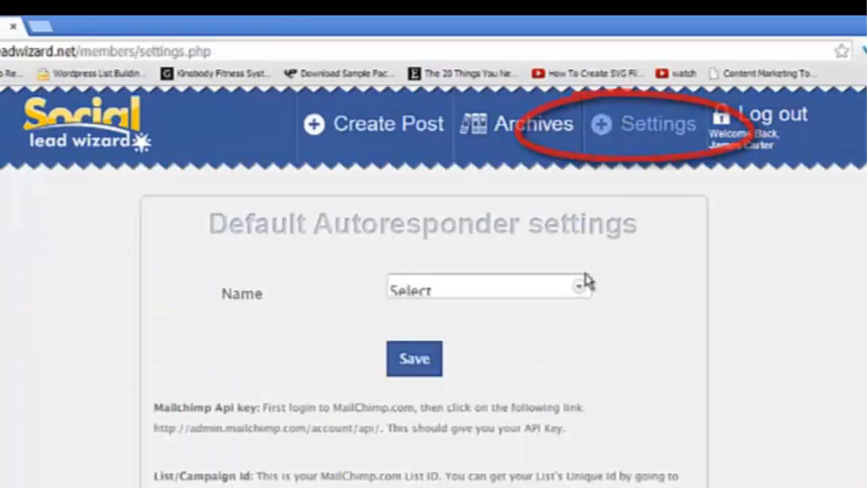
click(487, 287)
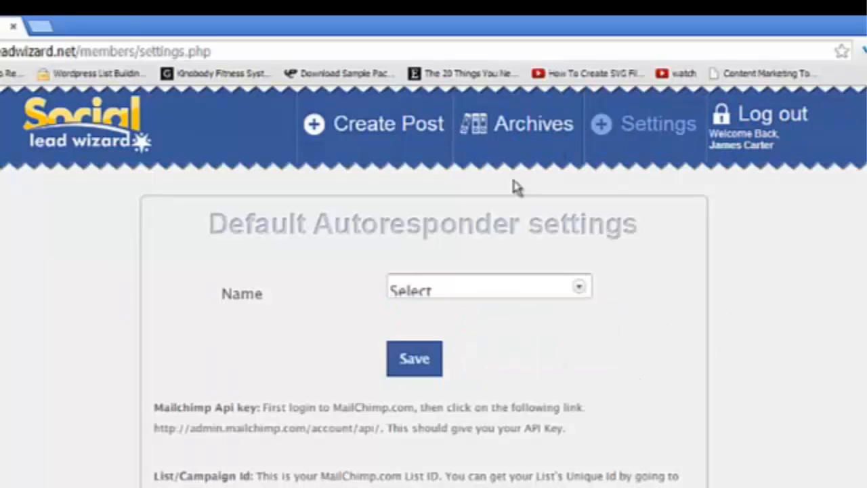
mouse_move(452, 299)
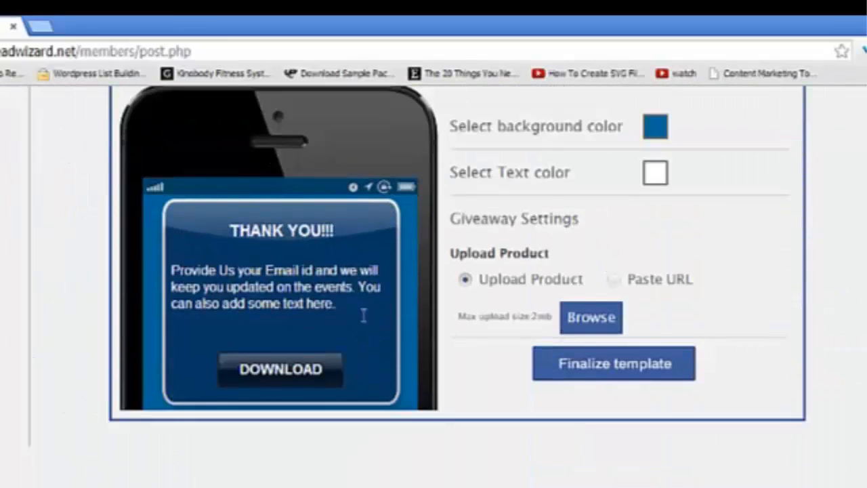
Step: Switch product delivery to Paste URL and enter the giveaway's download link
click(614, 279)
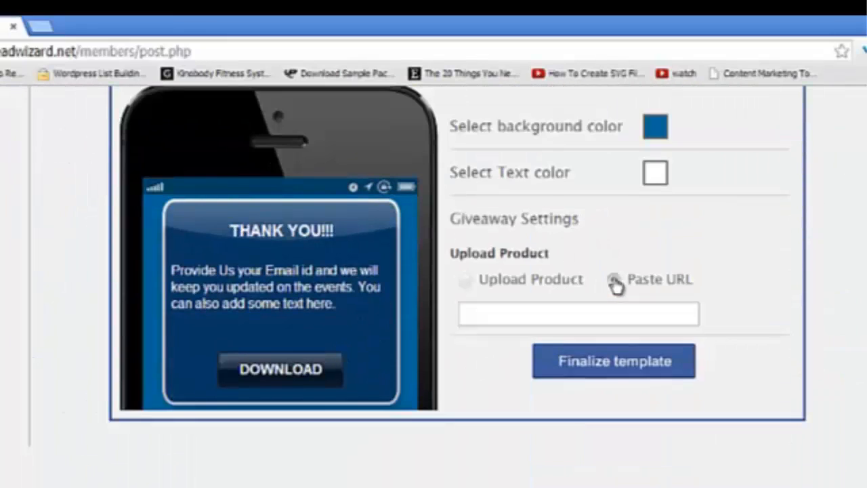
click(613, 279)
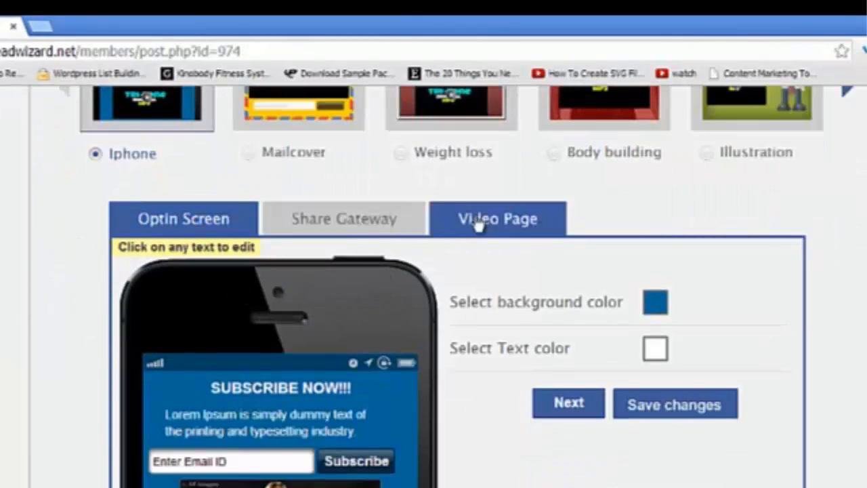
Step: Show the Video Page screen of the iPhone-template post
click(497, 218)
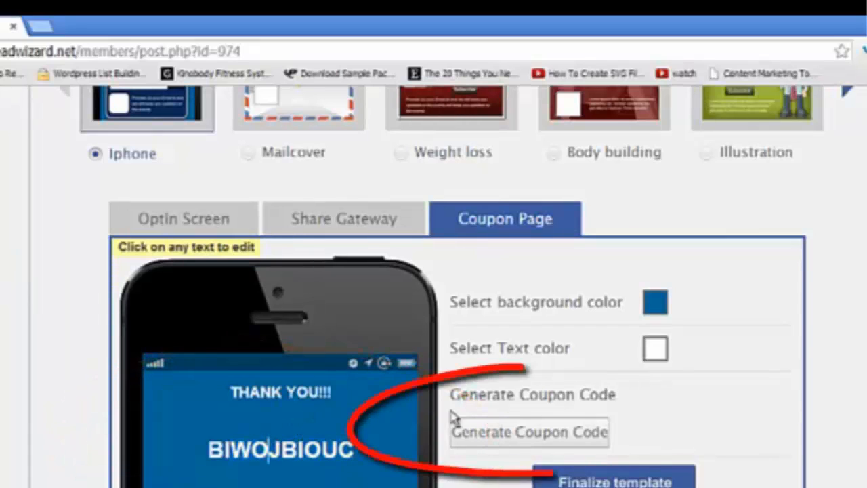
Step: Finalize the template and begin a Sell product post
click(529, 432)
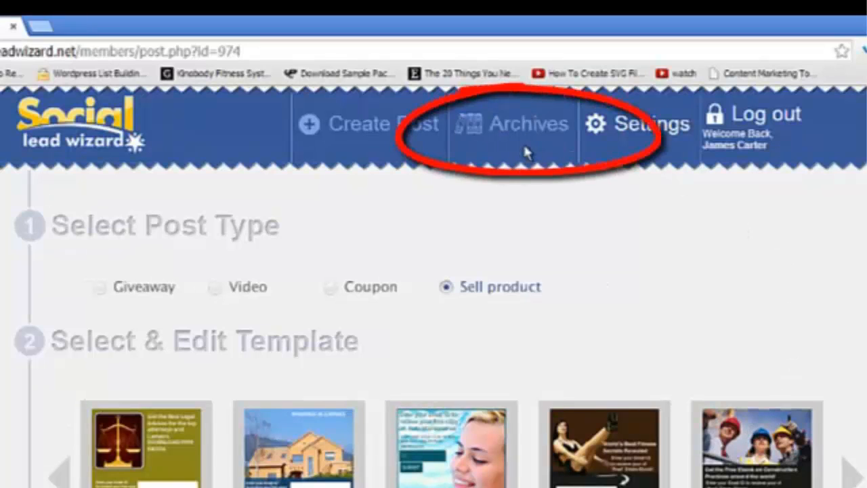
Step: Review the drafted posts in Archives, tick the newest, and return to Create Post
click(528, 123)
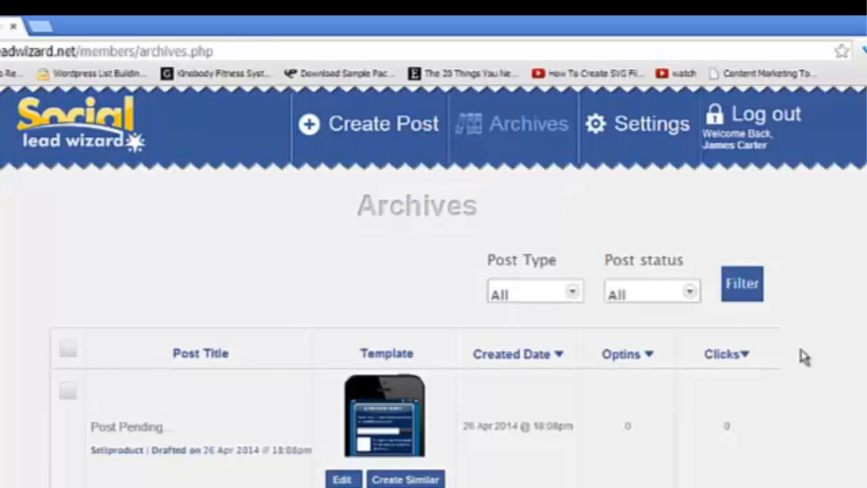
scroll(down, 3)
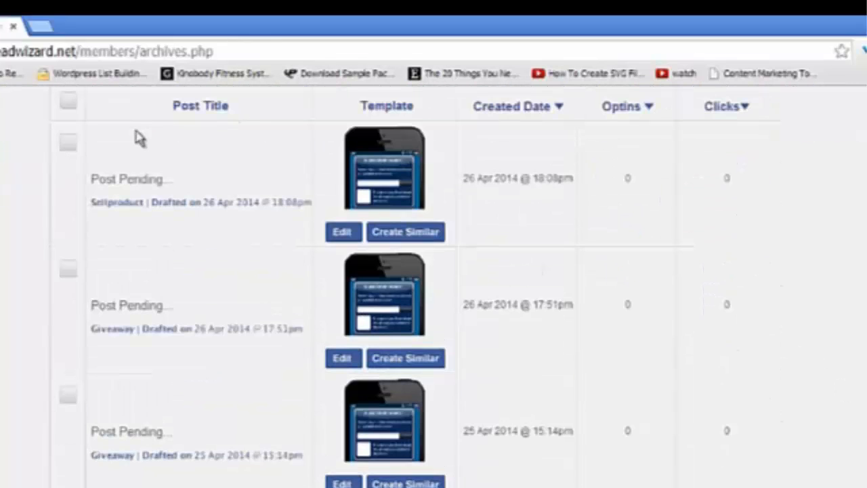
click(67, 142)
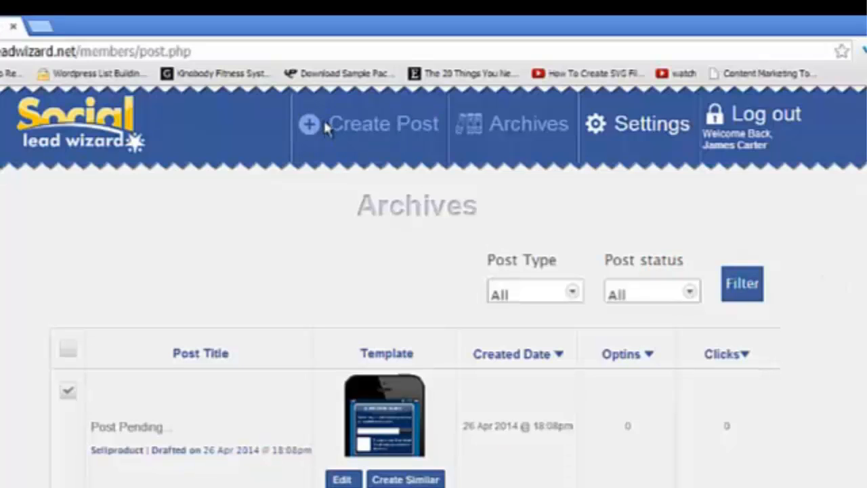
click(382, 123)
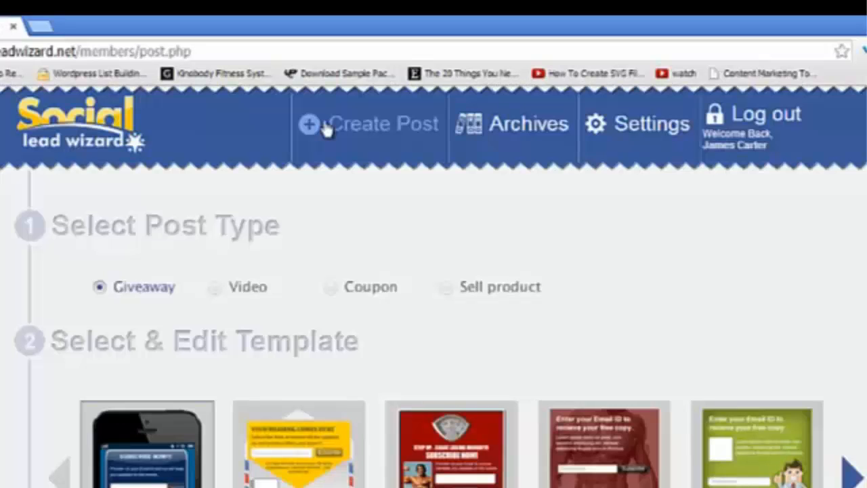